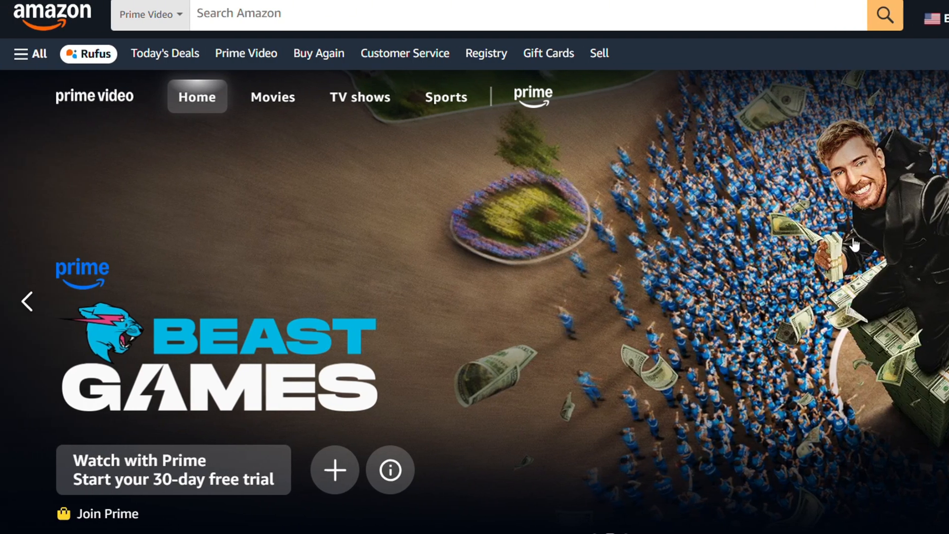
mouse_move(931, 221)
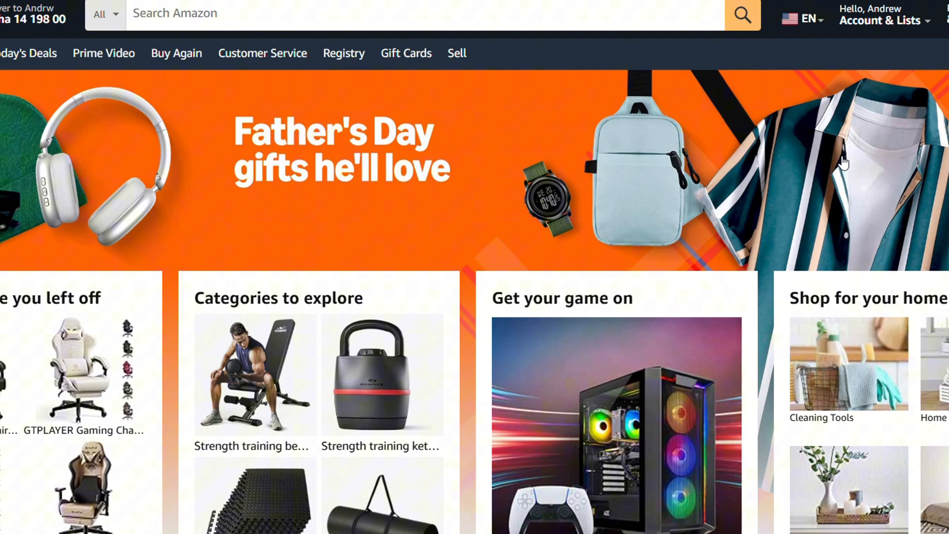
Step: Open the Account & Lists menu on the Amazon home page
click(881, 19)
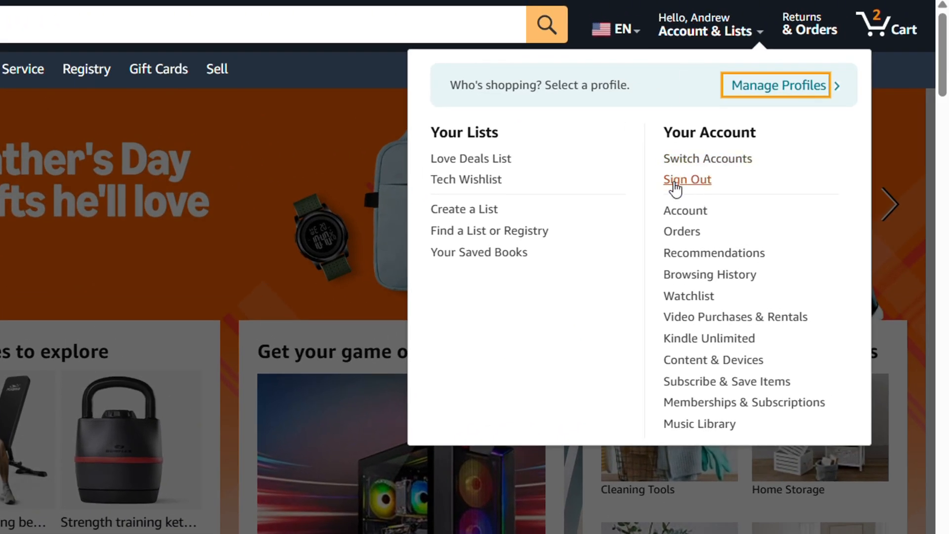
mouse_move(735, 316)
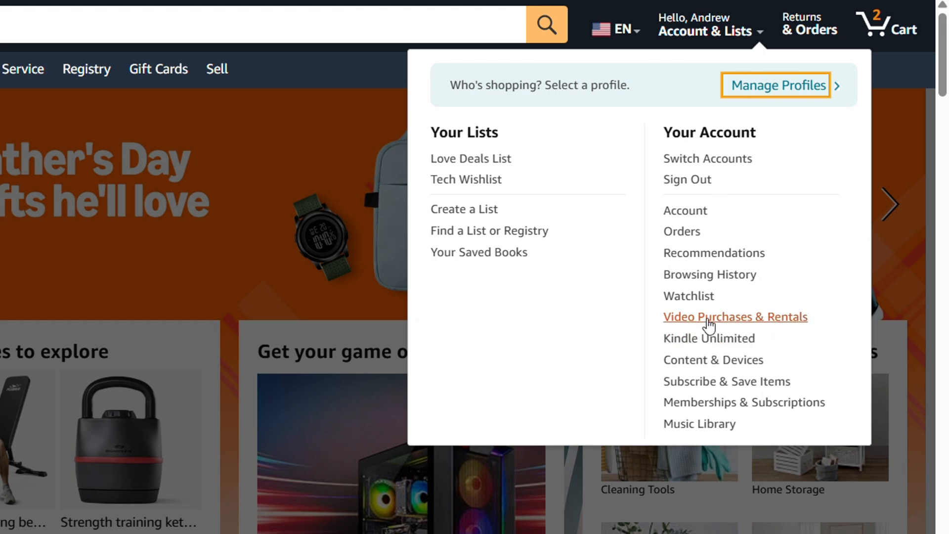
Step: Go from Video Purchases & Rentals to Prime Video Account & Settings via the profile avatar
click(735, 315)
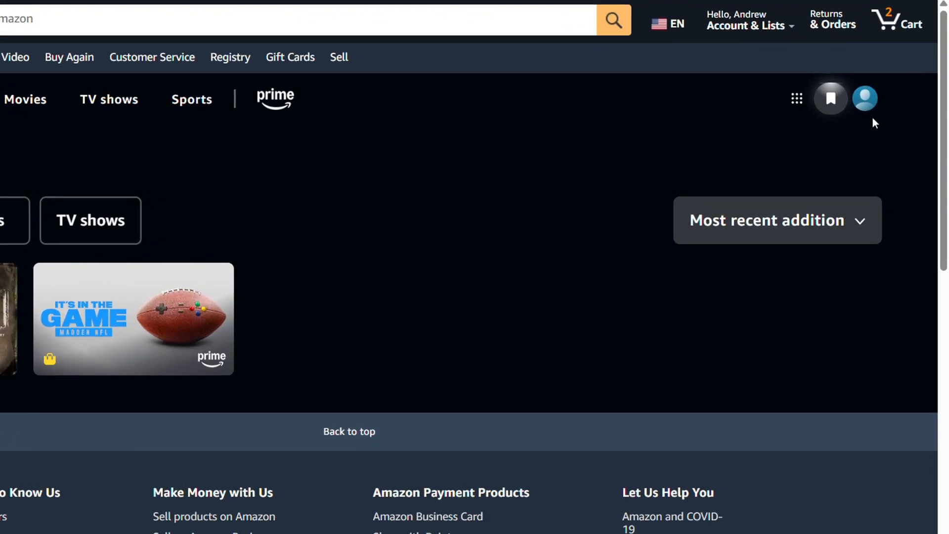
click(863, 98)
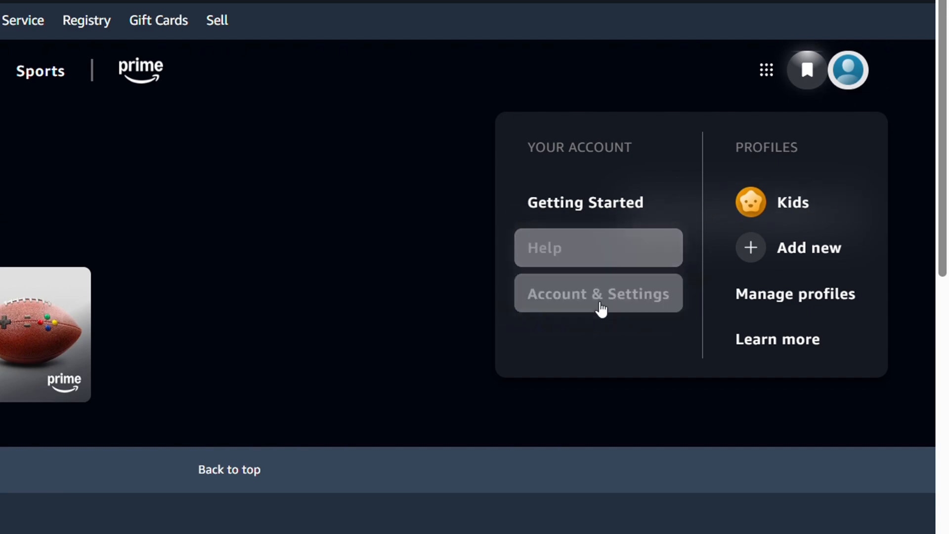
click(598, 293)
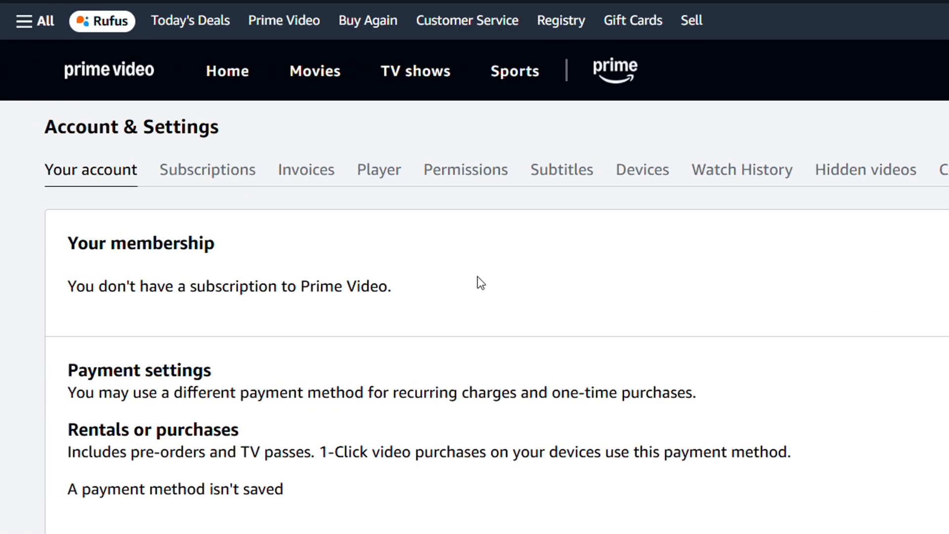
Step: Open the Devices settings, then start registering a new device
click(642, 170)
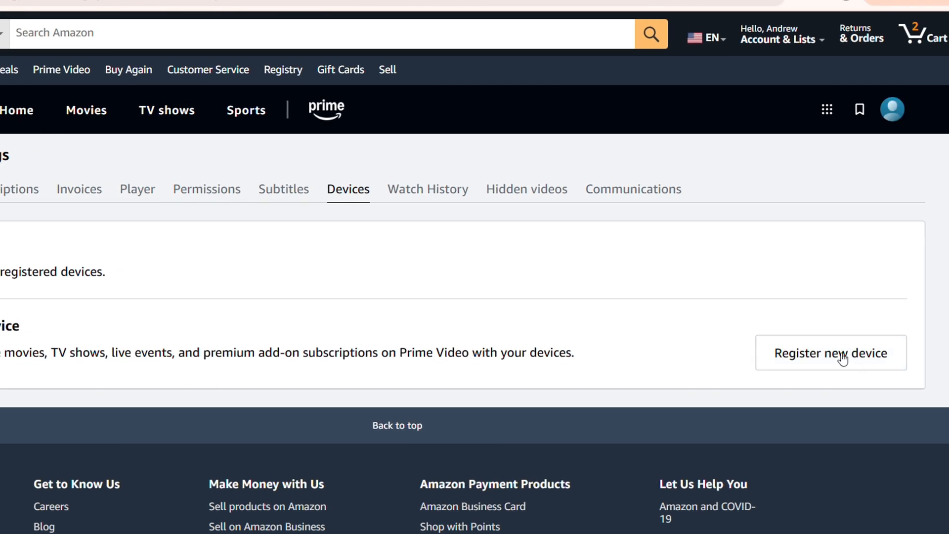
click(830, 353)
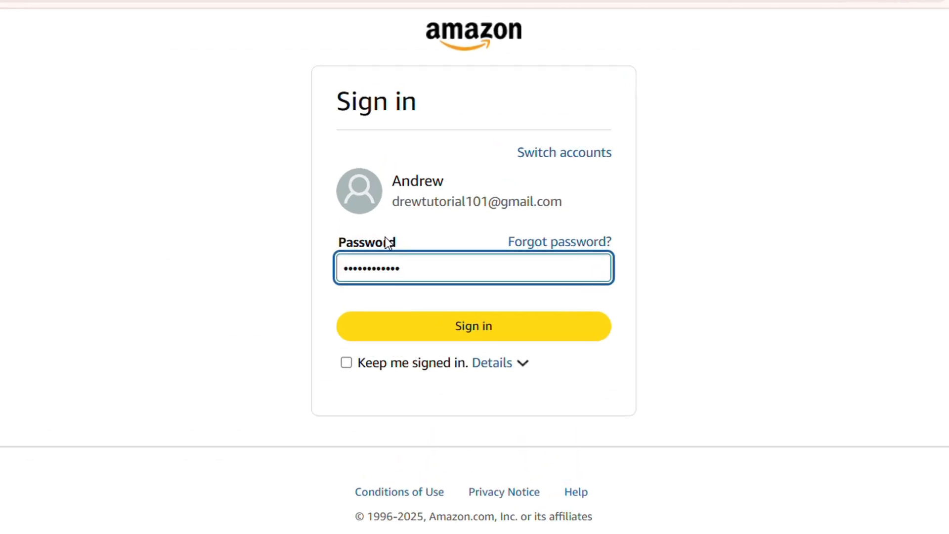
click(474, 326)
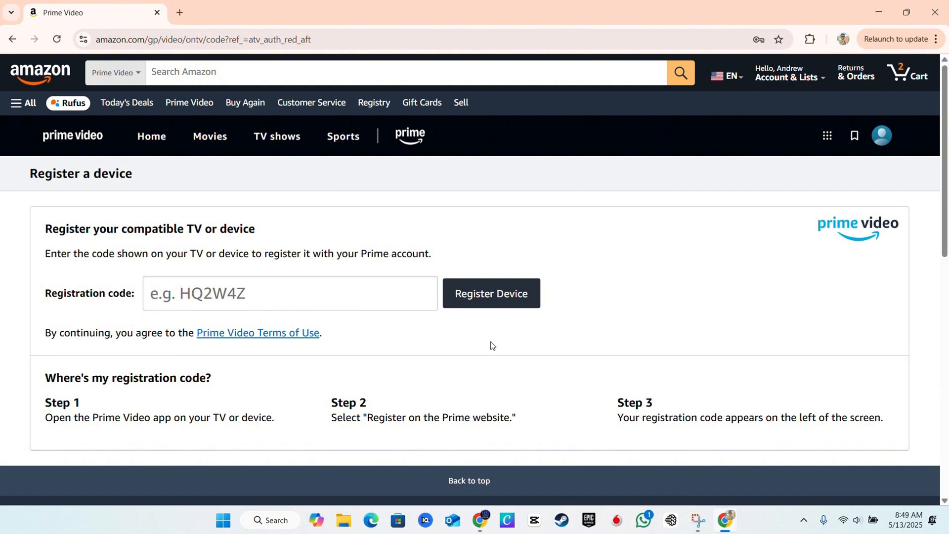
mouse_move(484, 345)
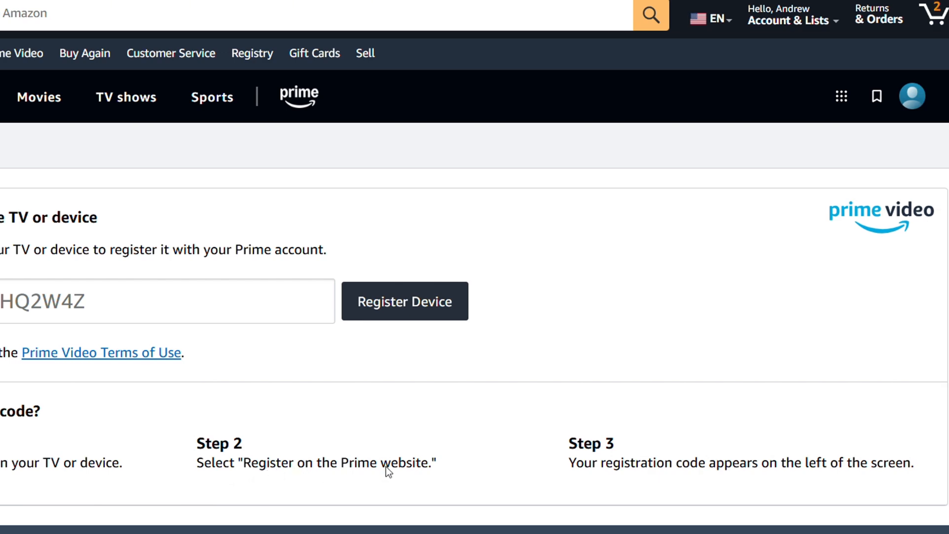
mouse_move(385, 476)
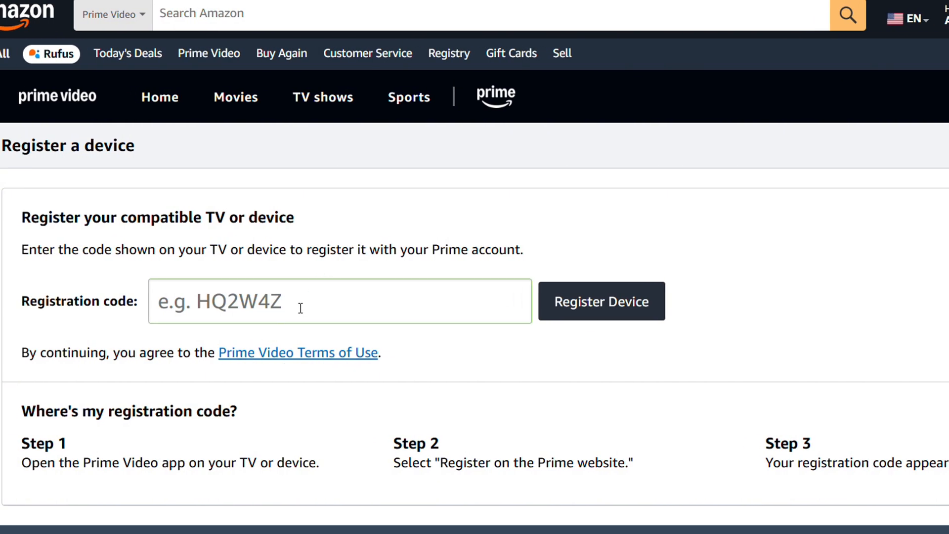
mouse_move(365, 296)
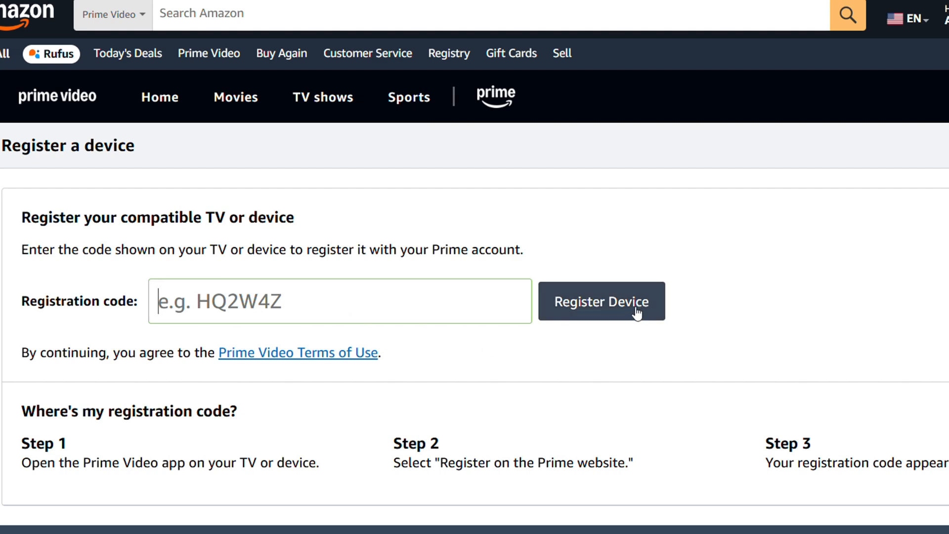
mouse_move(602, 302)
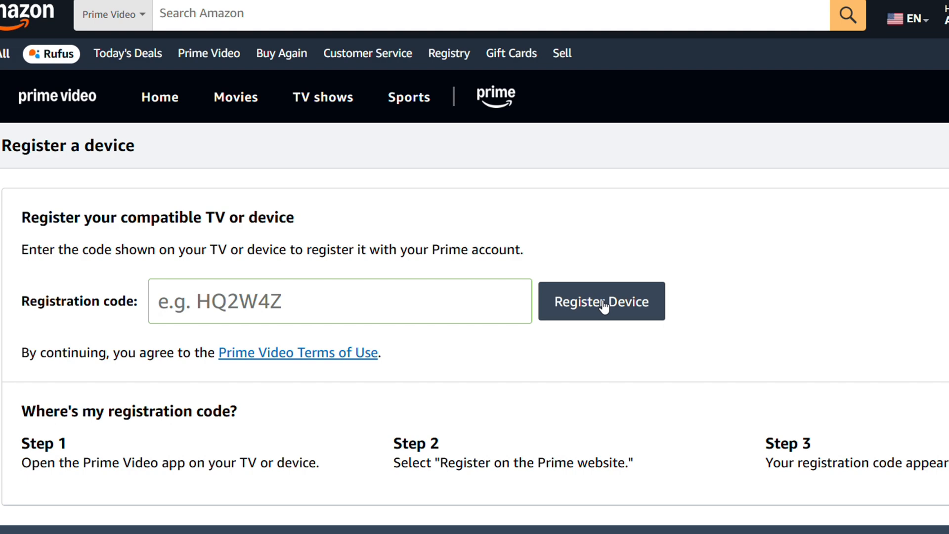
mouse_move(797, 319)
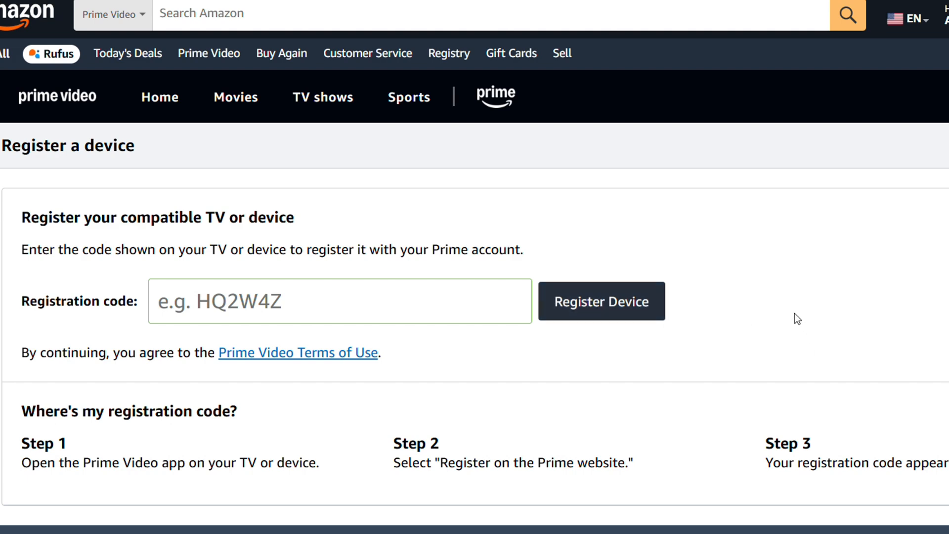